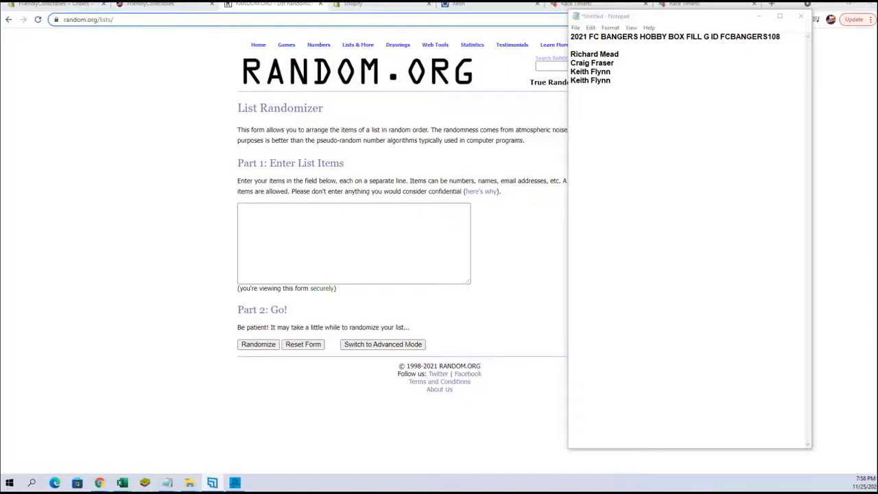
On FriendlyCollectibles, browse the Friendly FILL collection to the FCBANGERS108 Bangers hobby box fill listing
click(151, 4)
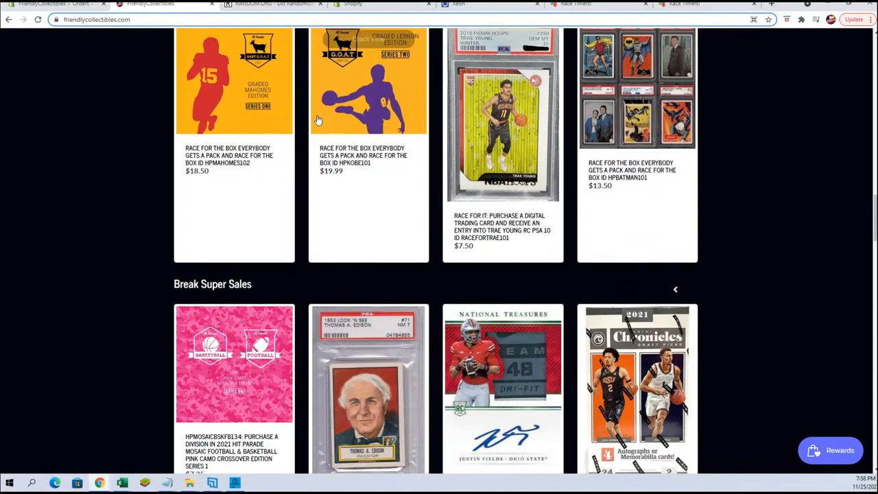
scroll(up, 3)
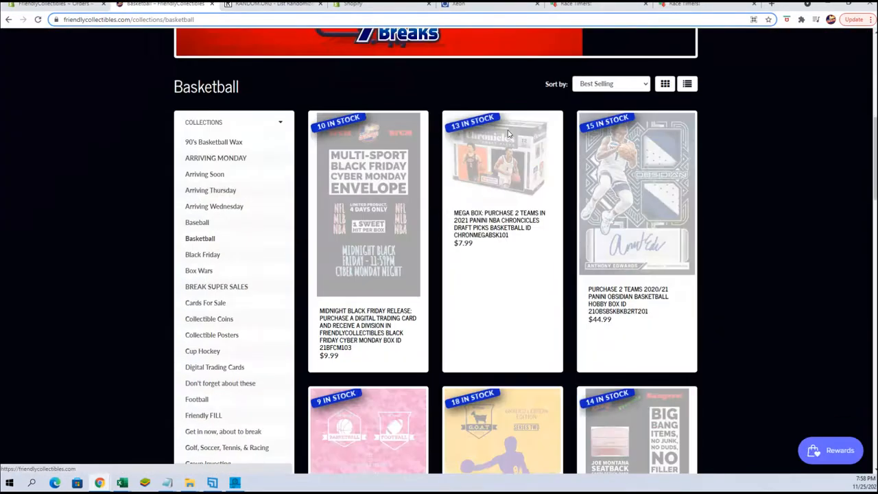
scroll(down, 3)
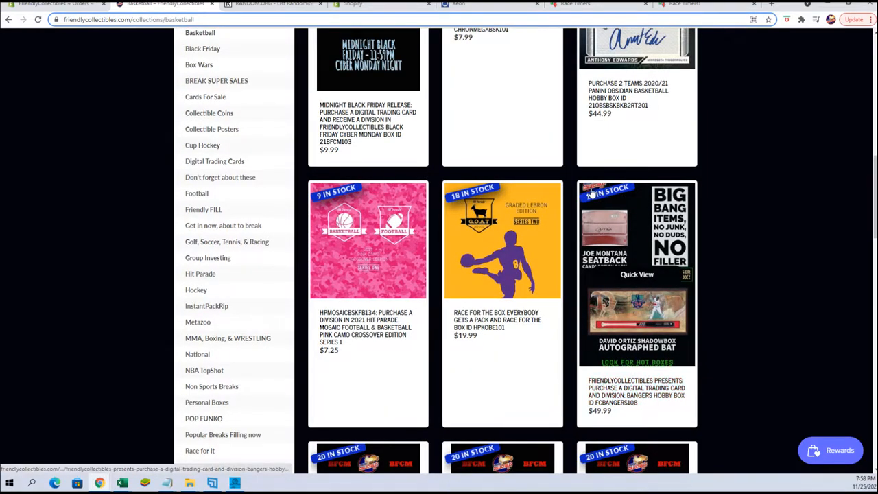
scroll(up, 3)
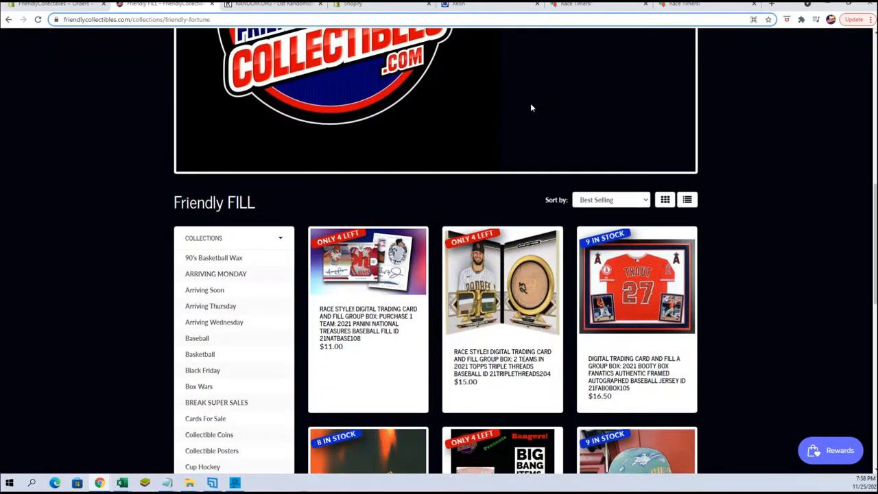
scroll(down, 3)
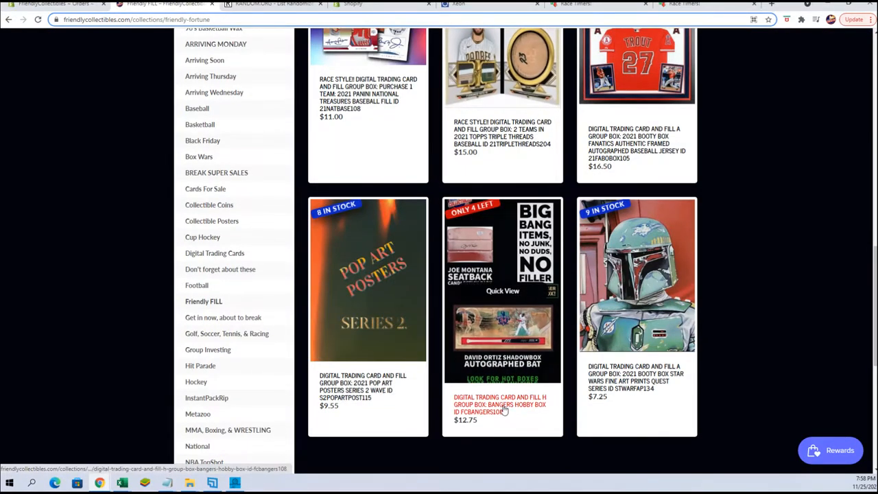
click(268, 4)
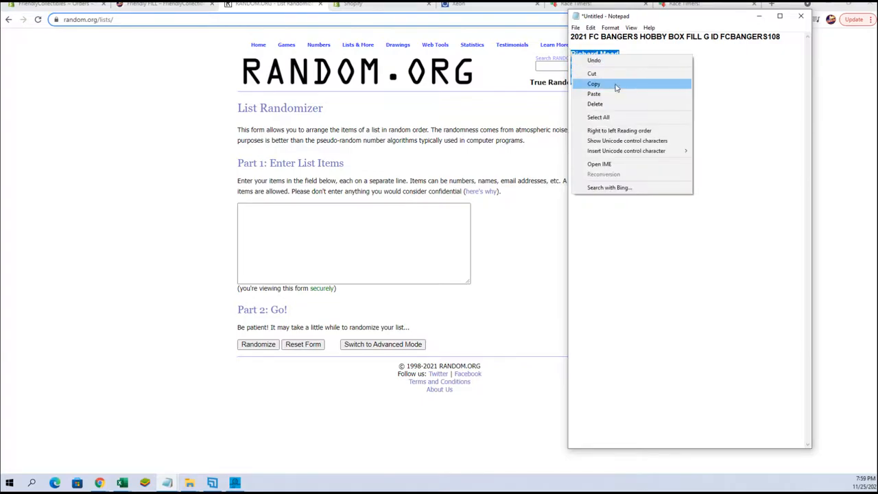
Paste the four filler entrant names into RANDOM.ORG's List Randomizer and shuffle them seven times
right_click(354, 243)
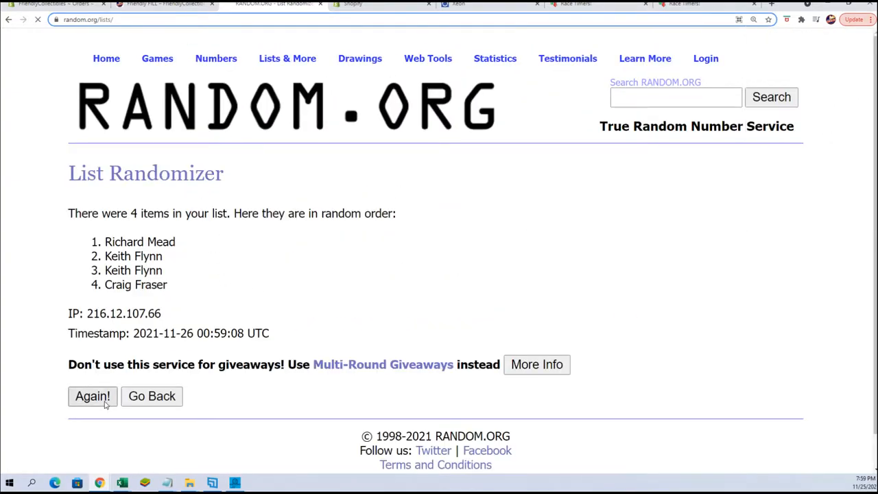
click(92, 395)
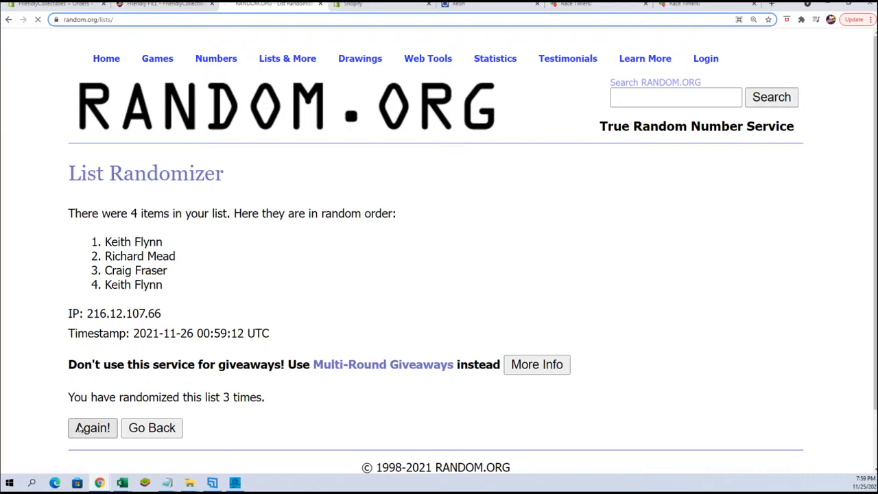
click(92, 427)
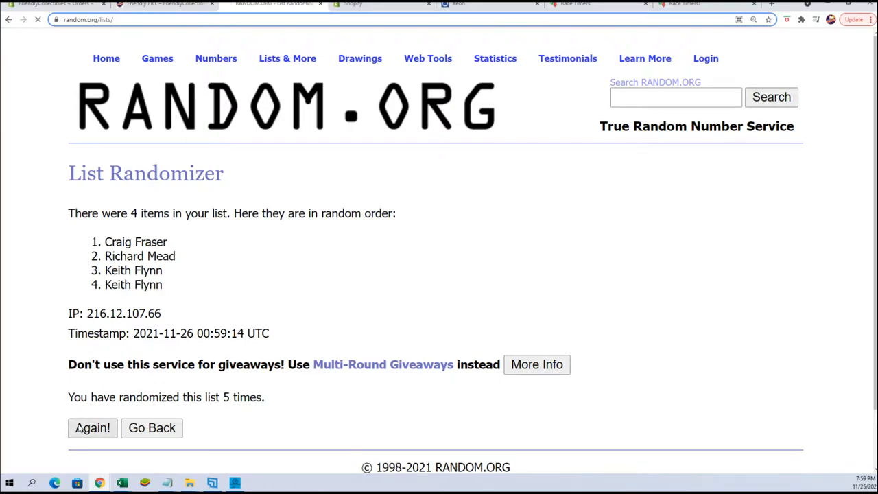
click(92, 427)
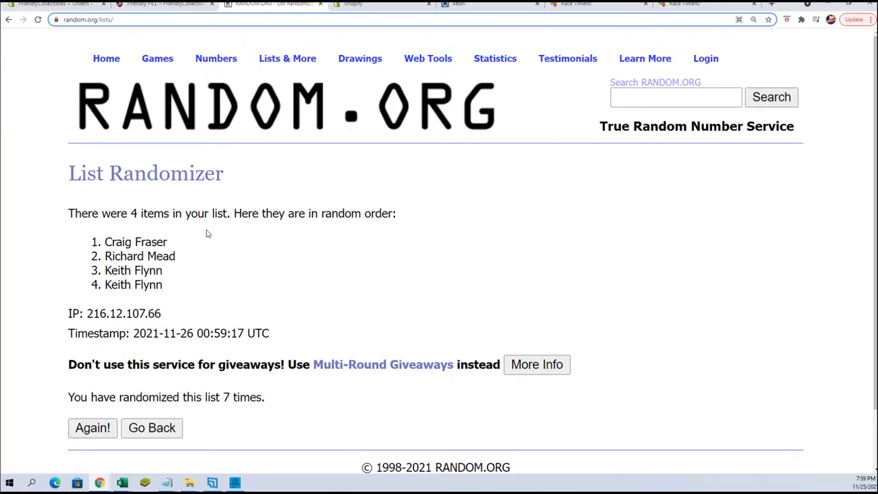
right_click(135, 242)
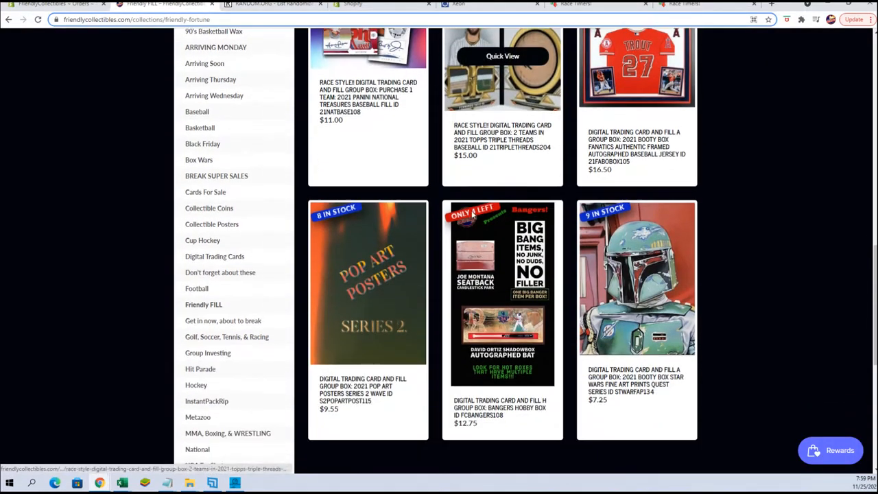
From the Basketball collection, open the FCBANGERS108 Bangers hobby box product page
click(503, 294)
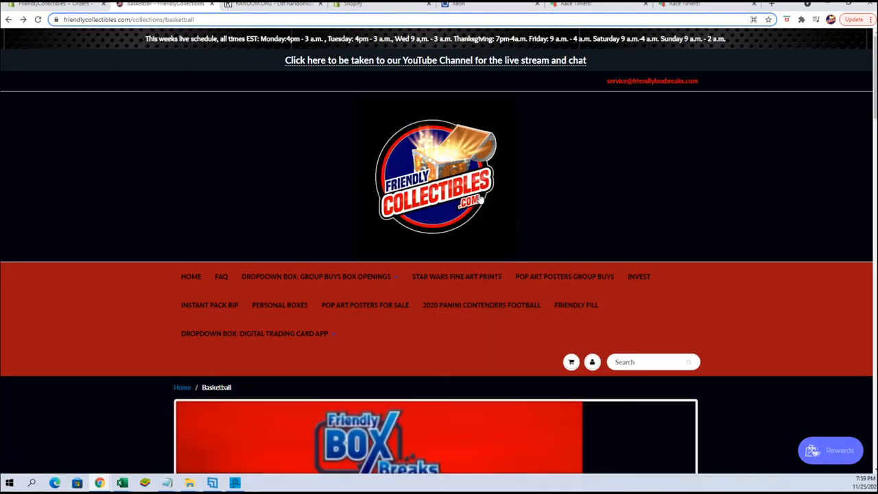
scroll(down, 3)
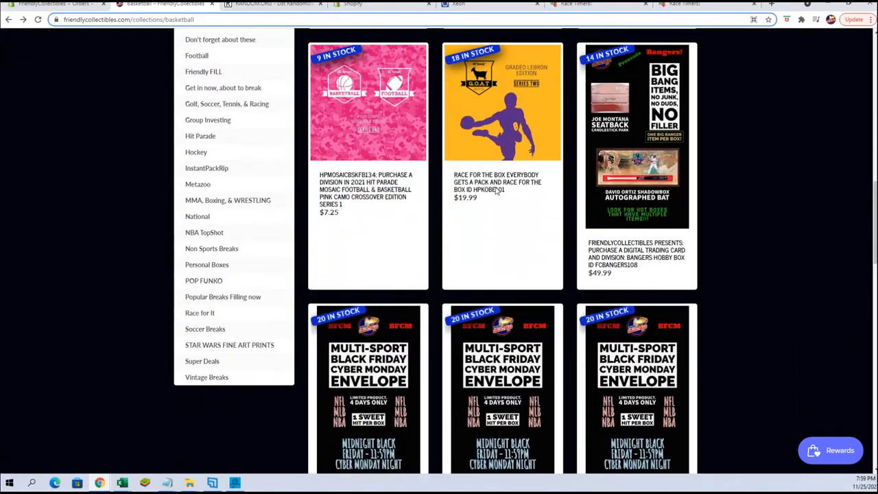
click(636, 137)
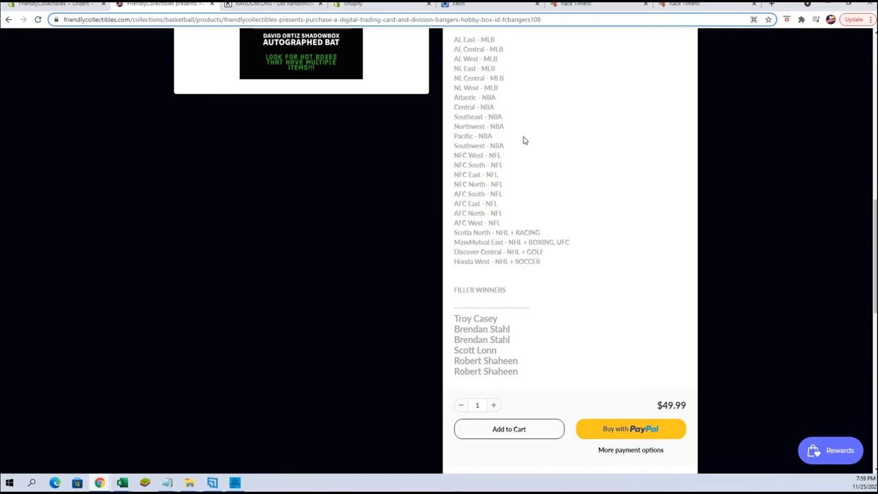
mouse_move(521, 382)
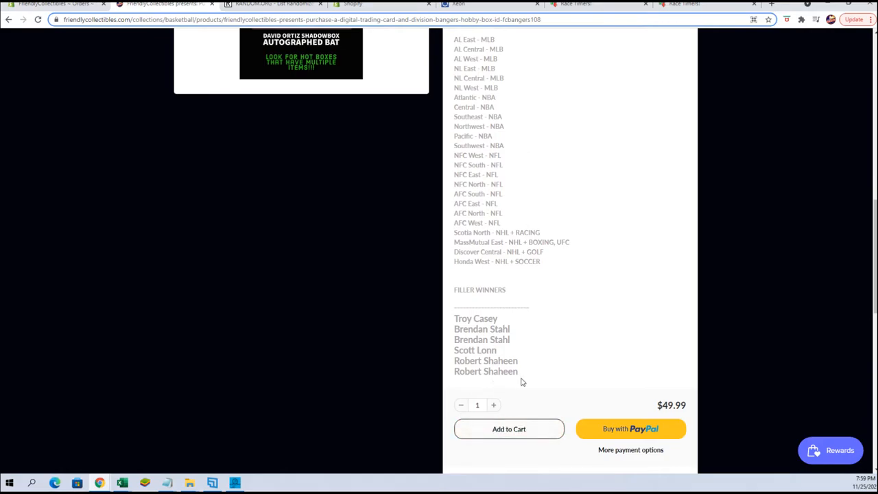